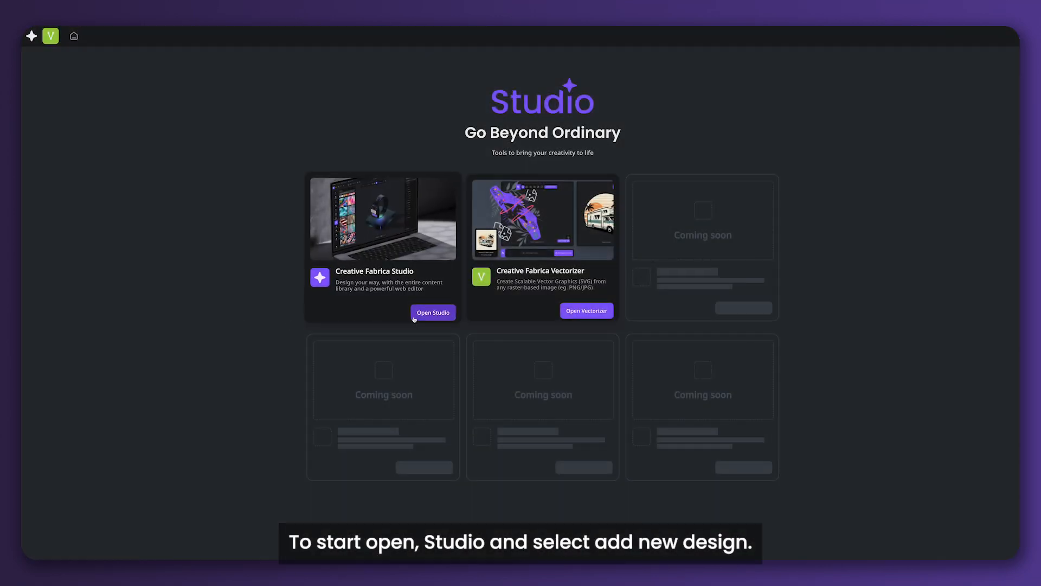
Launch the Creative Fabrica Studio editor from its launcher card
click(432, 313)
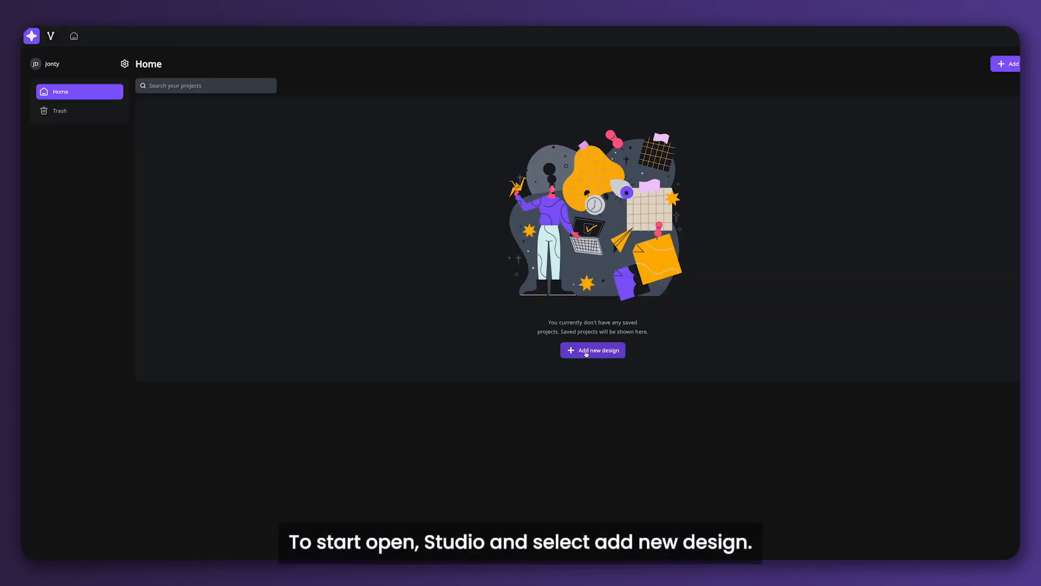
Create a new design in millimetres at Print (300 DPI) resolution
click(591, 350)
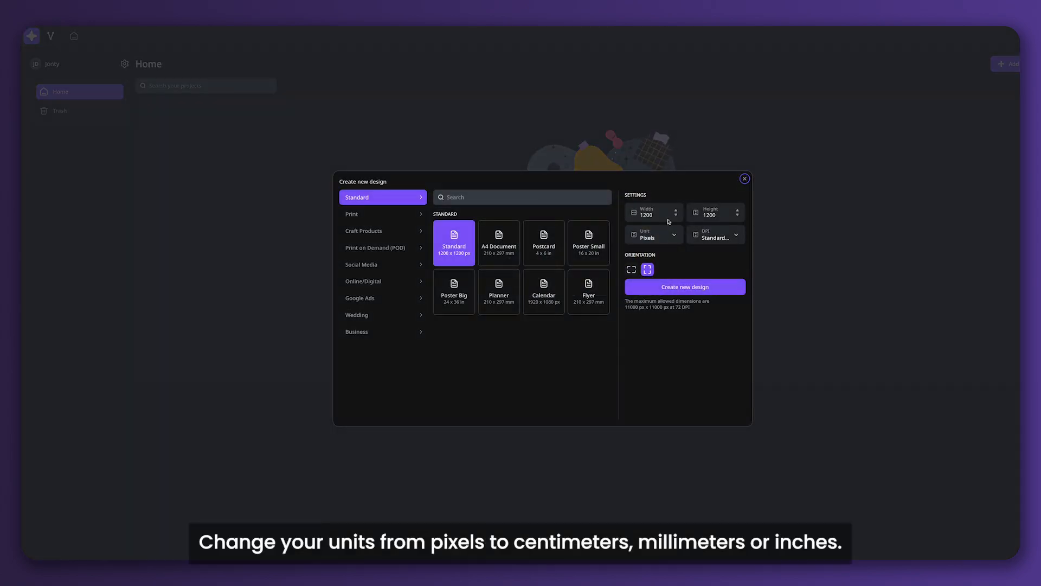
click(652, 234)
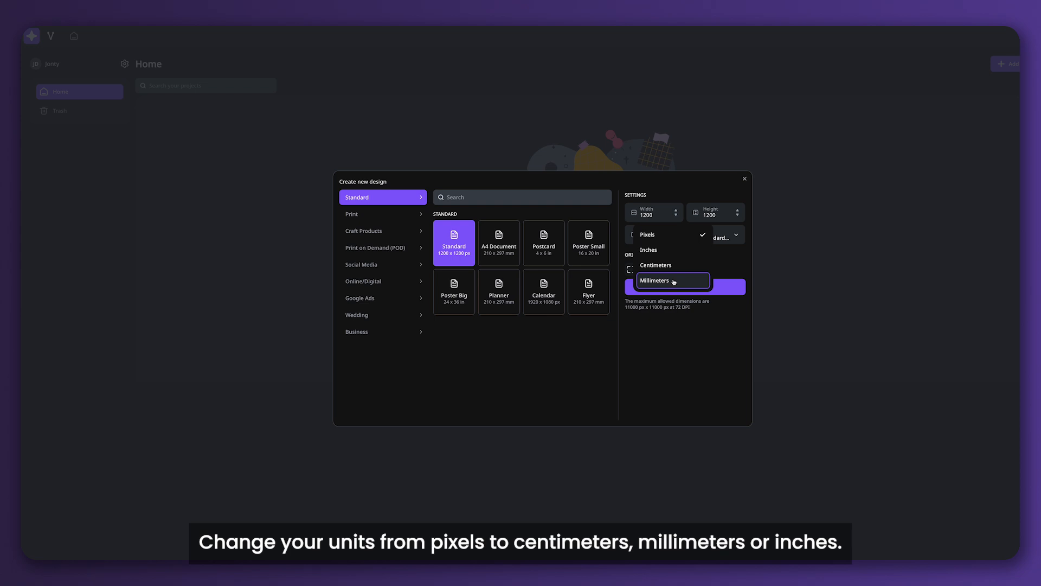
click(653, 280)
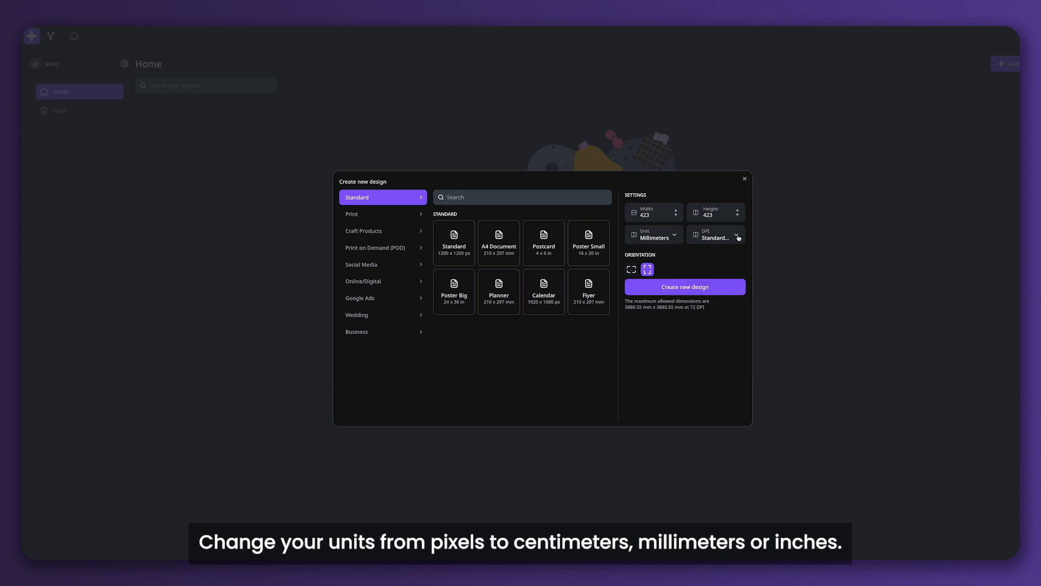
click(716, 235)
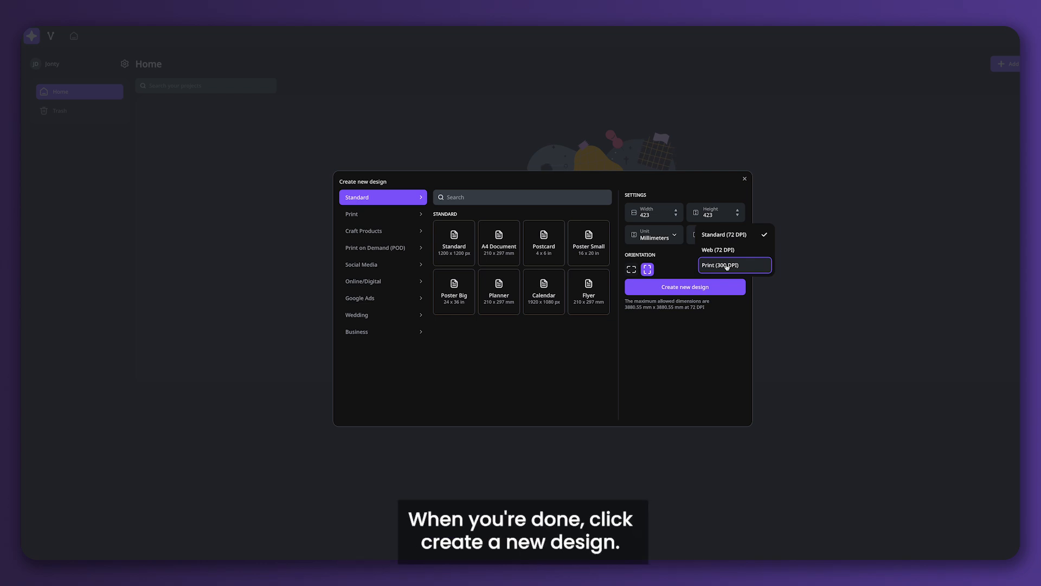
click(723, 265)
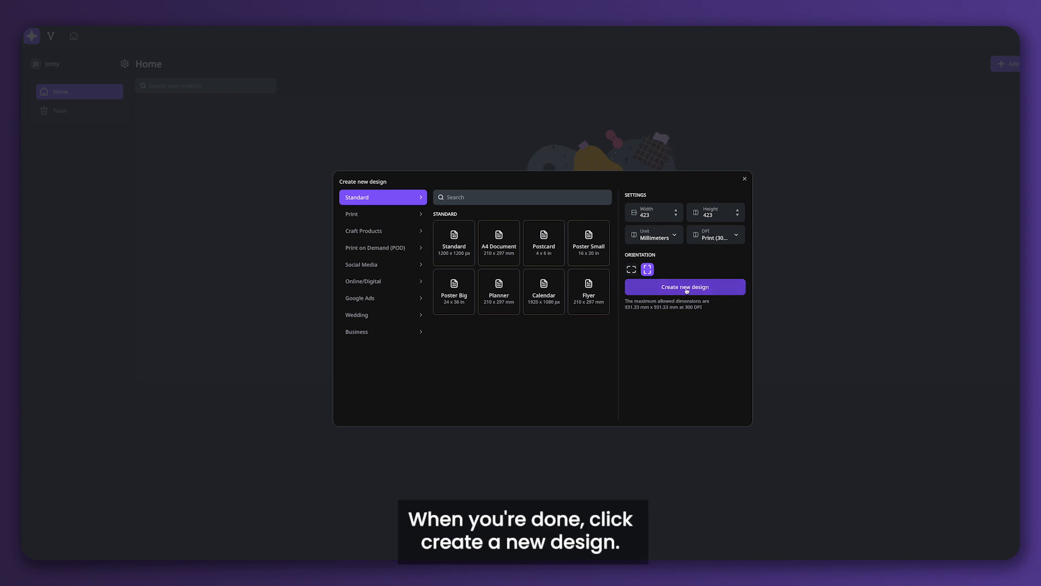
click(683, 287)
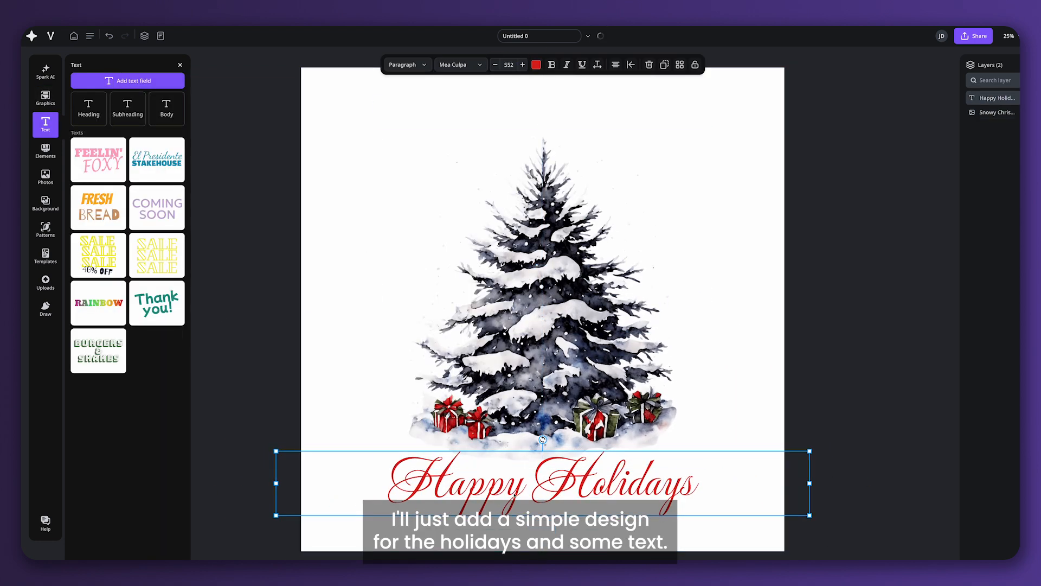
Open the Graphics library for tree decorations, then bring up the Share options
click(45, 151)
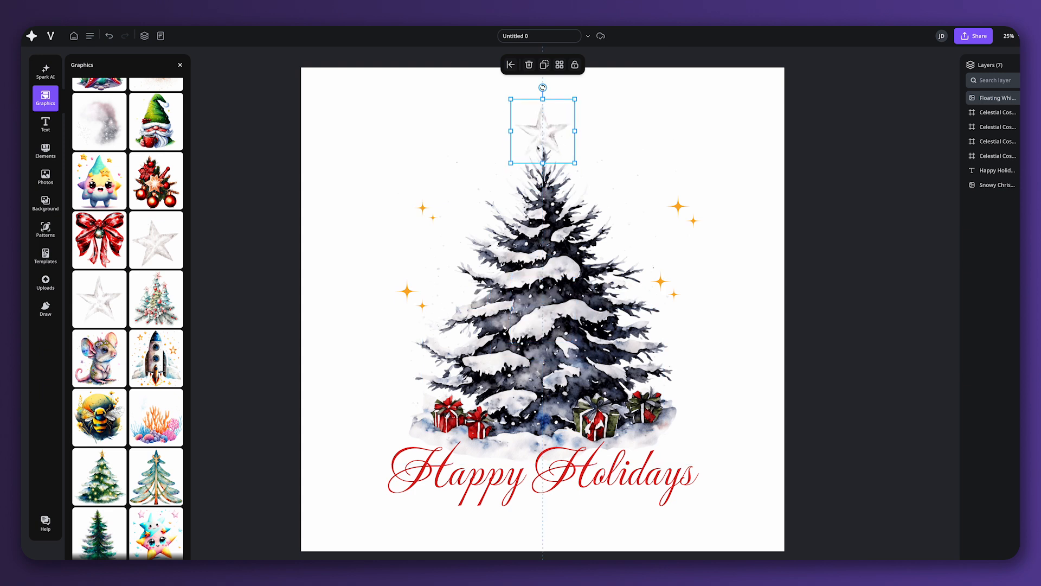
click(974, 35)
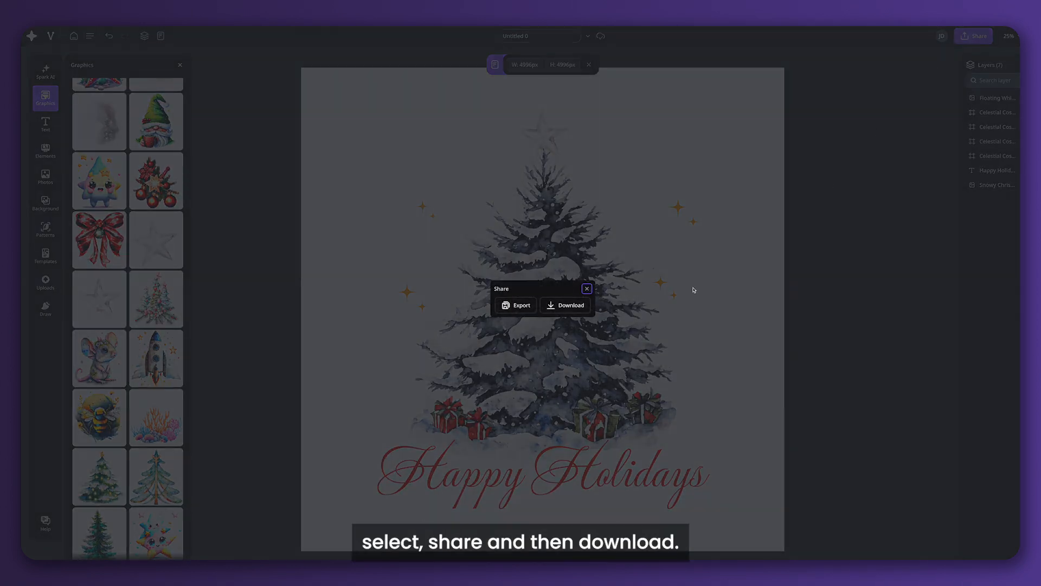
Open the download options with Flip horizontally on and Remove Background left off
click(565, 305)
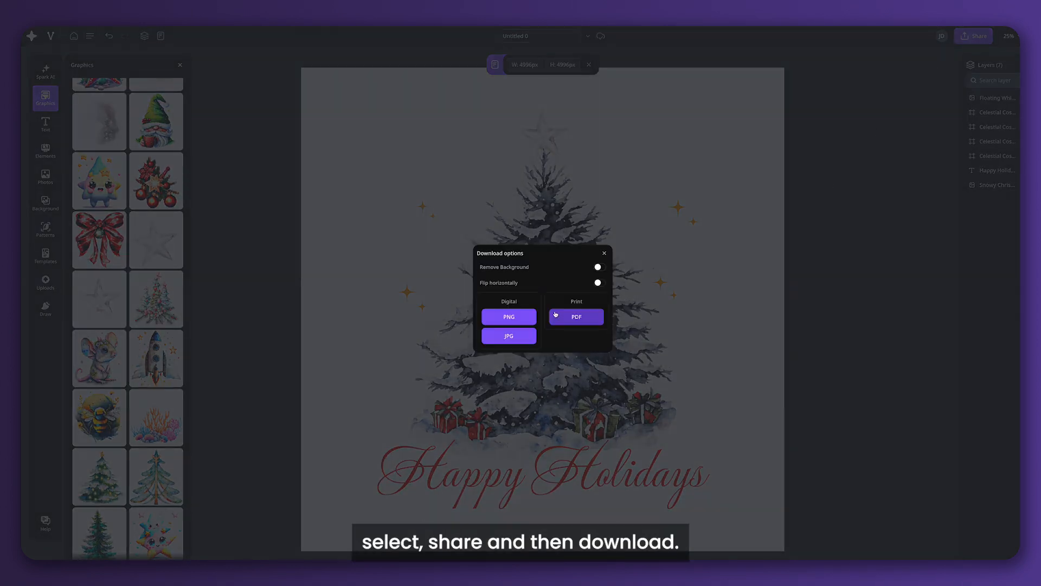
click(597, 282)
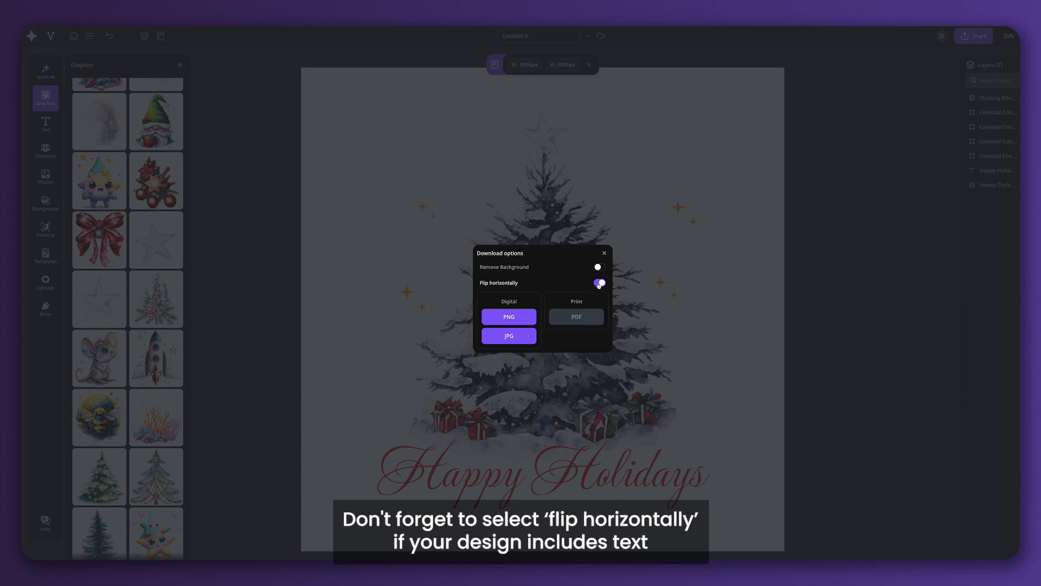
click(598, 282)
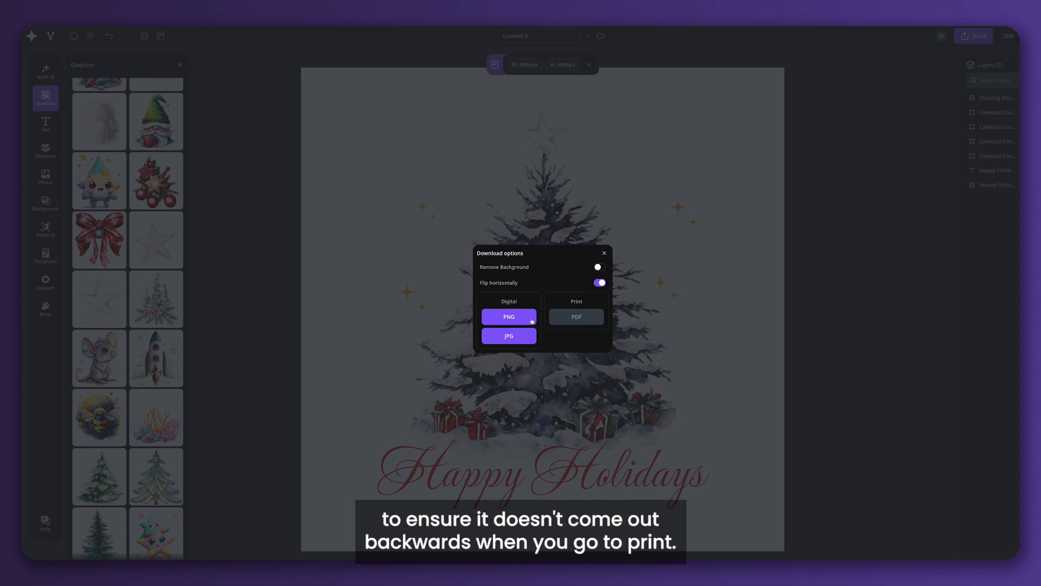
click(598, 266)
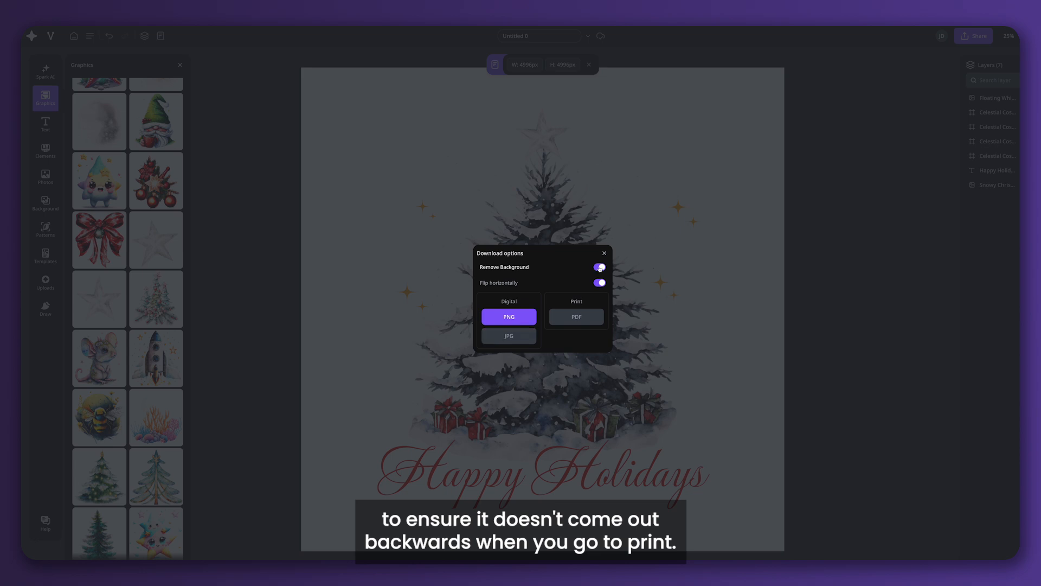
click(599, 266)
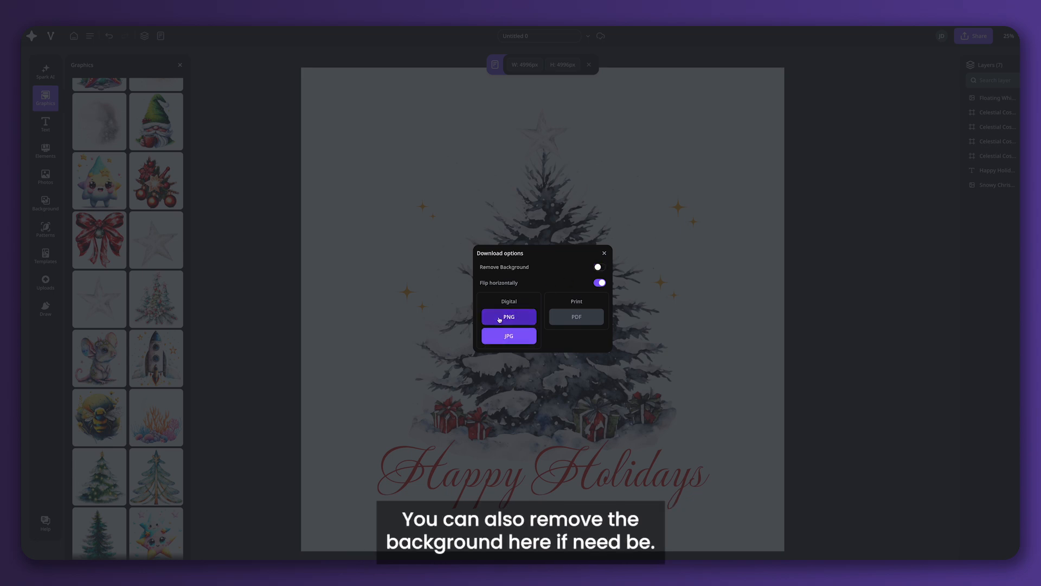